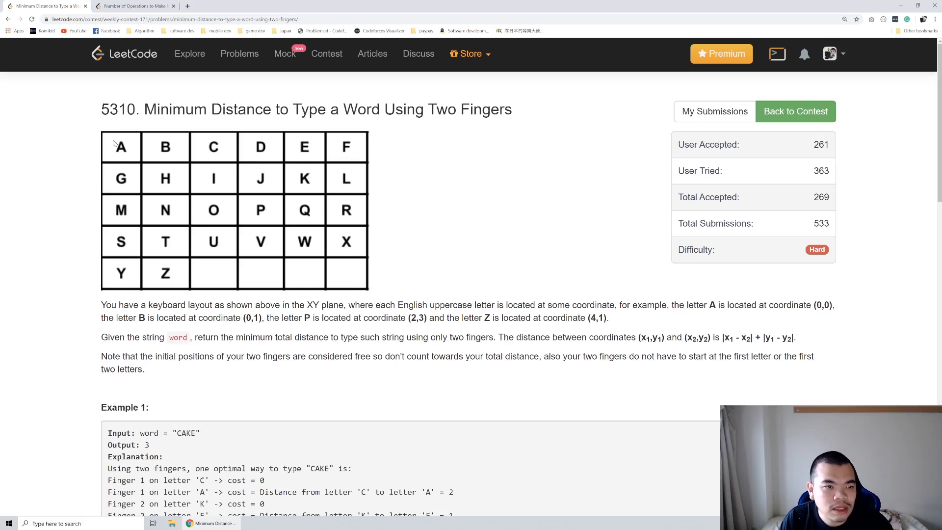
mouse_move(126, 165)
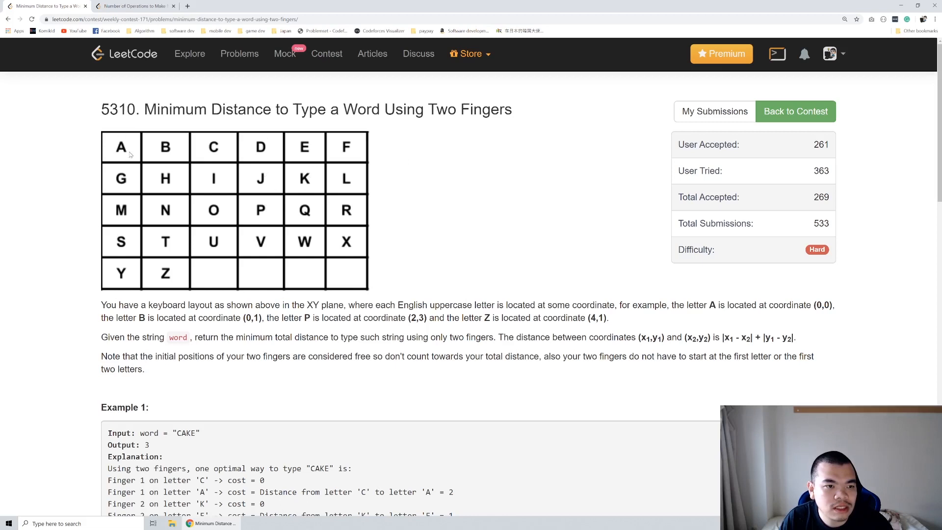
mouse_move(340, 221)
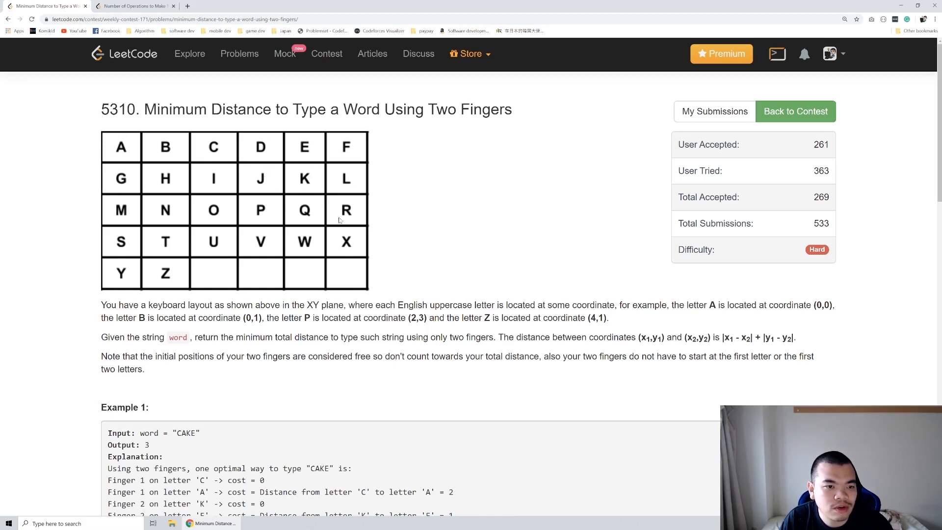
mouse_move(138, 227)
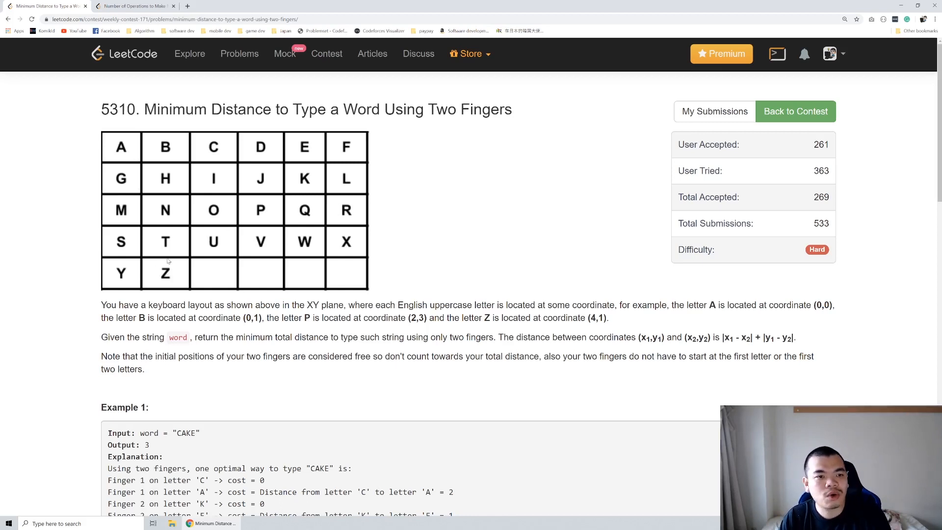
mouse_move(304, 221)
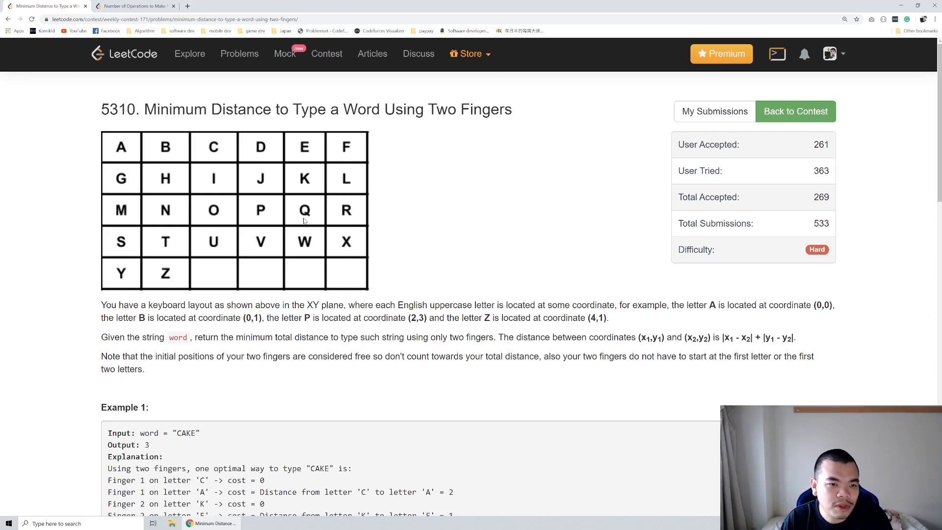
mouse_move(324, 206)
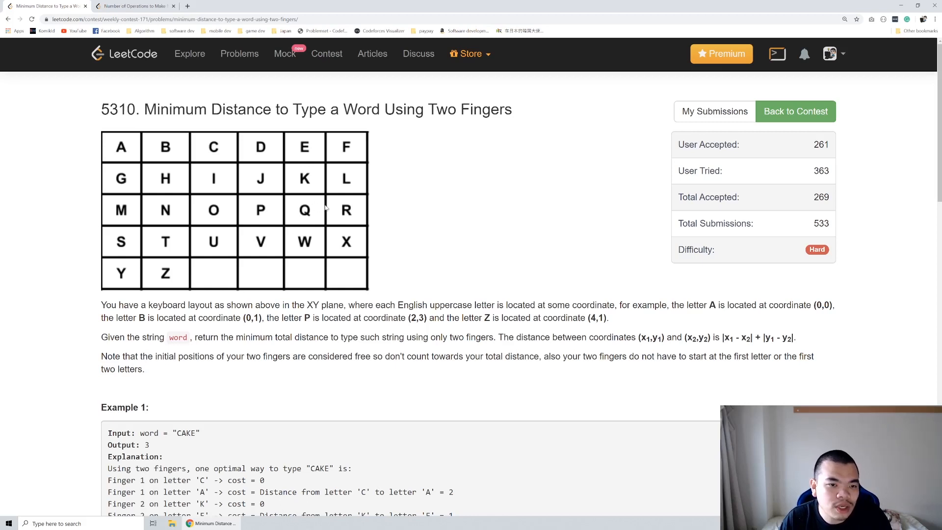
mouse_move(319, 209)
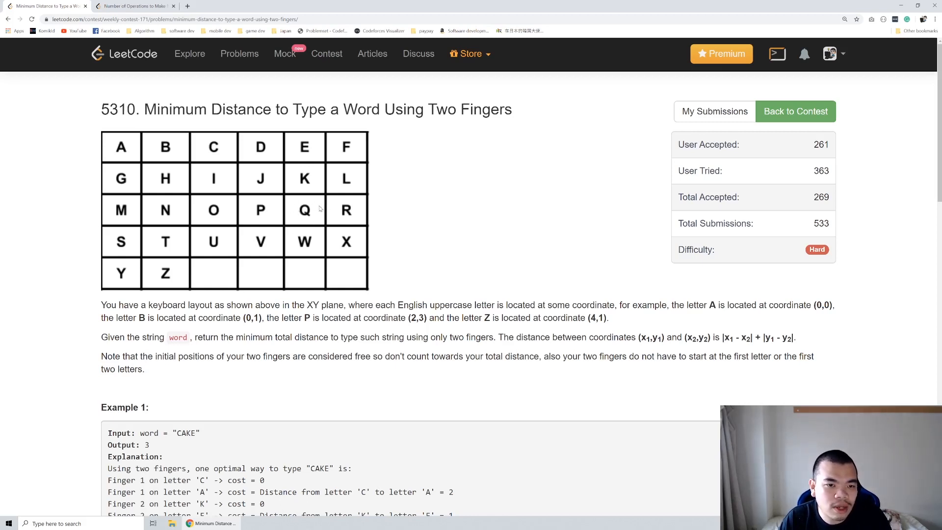
mouse_move(316, 209)
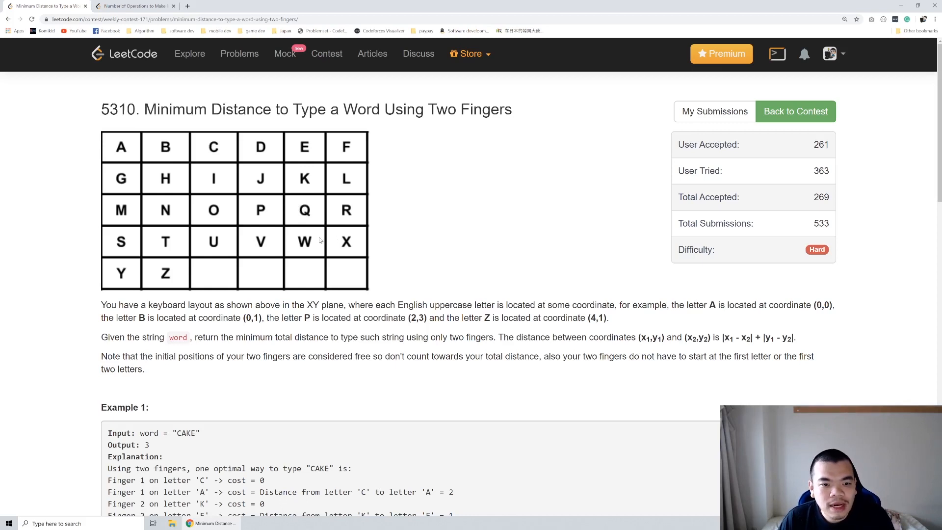
mouse_move(325, 278)
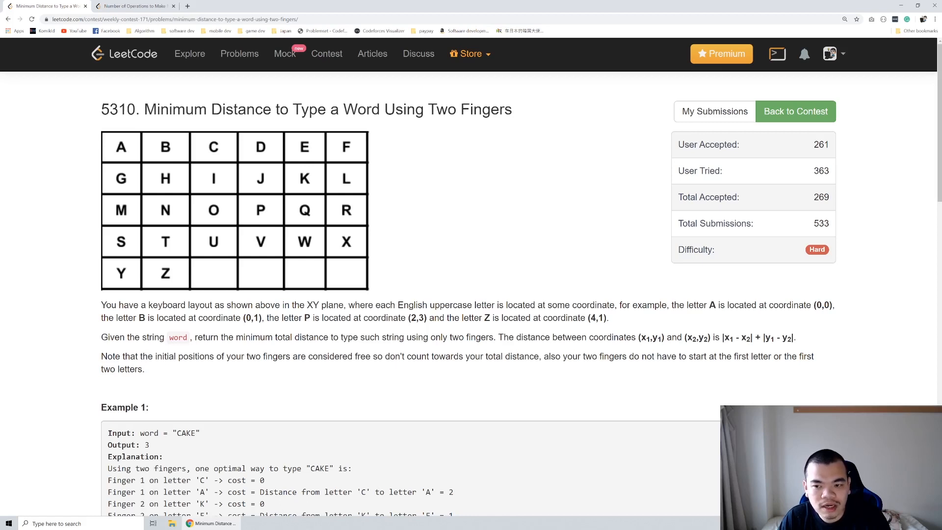
mouse_move(238, 171)
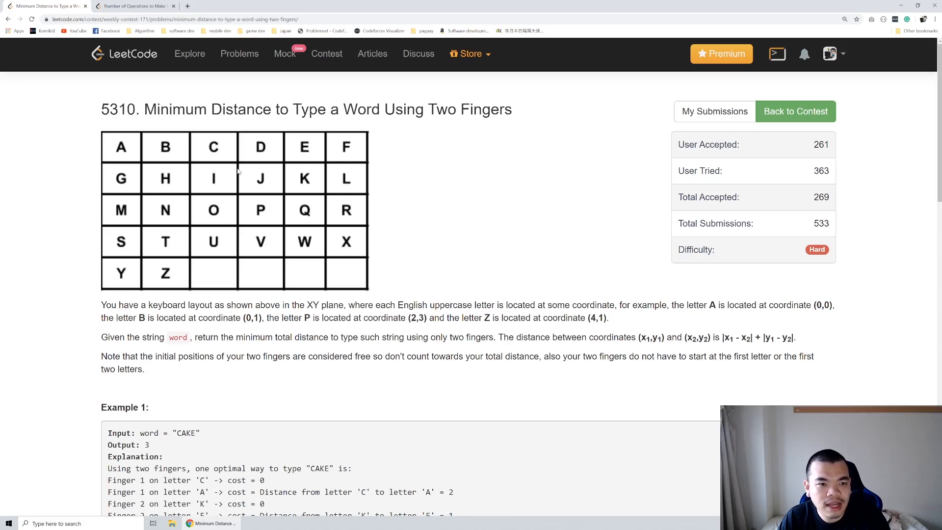
mouse_move(208, 185)
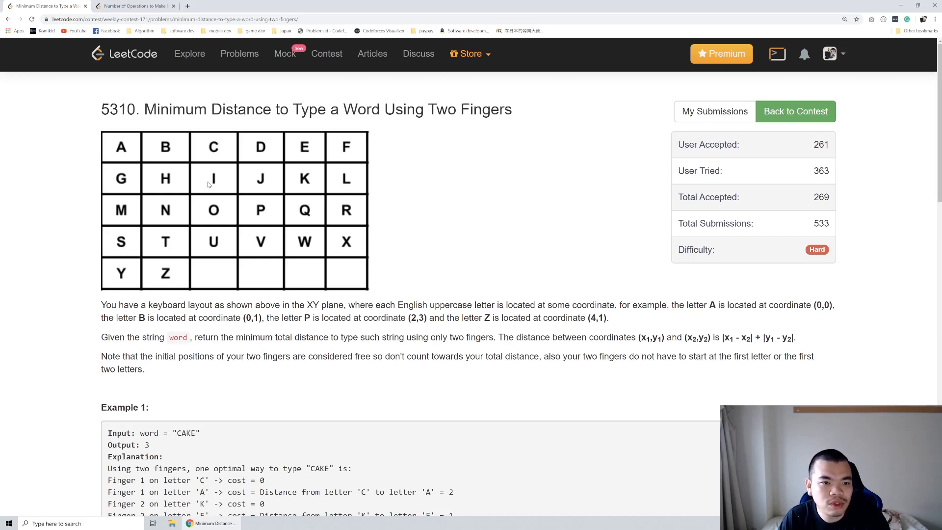
mouse_move(305, 181)
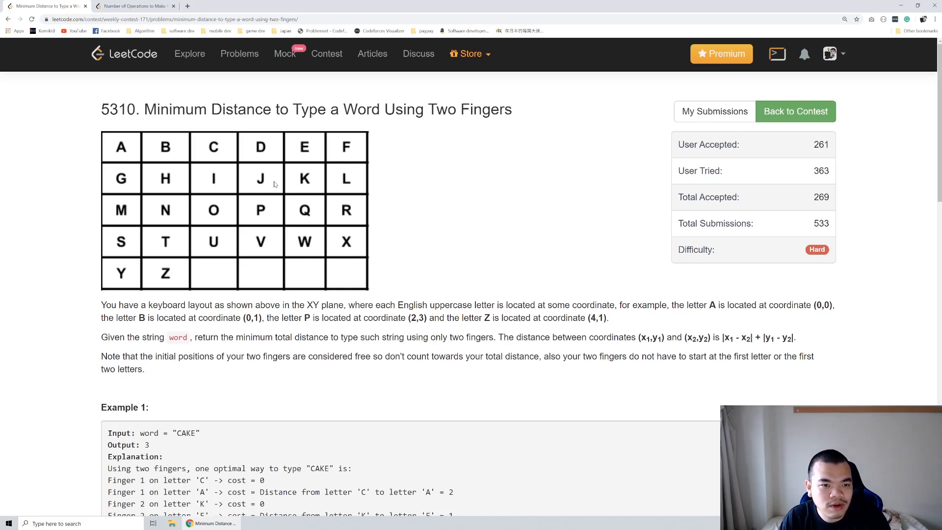
mouse_move(295, 186)
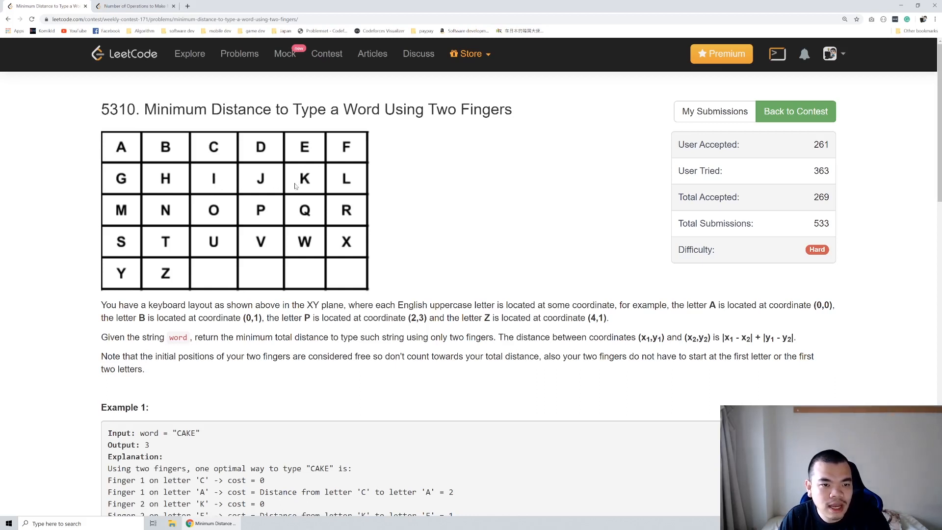
mouse_move(310, 214)
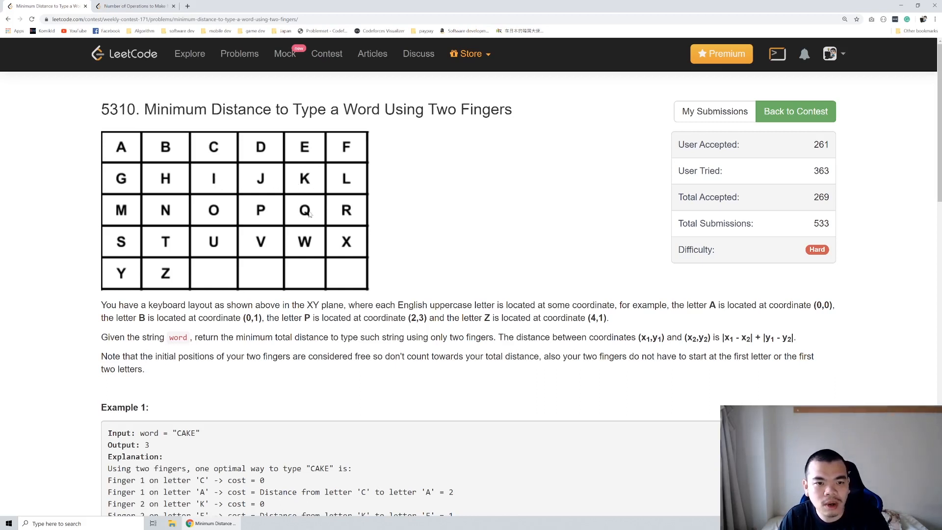
mouse_move(316, 182)
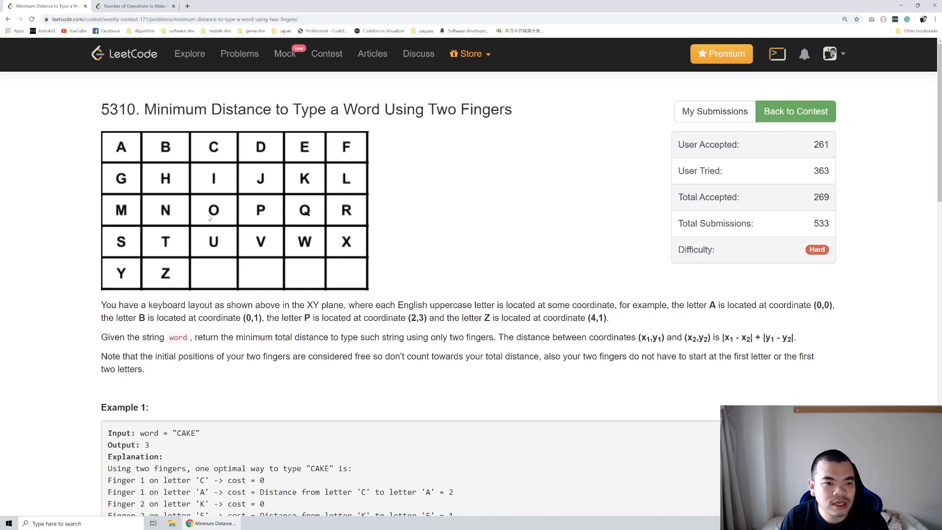
mouse_move(246, 230)
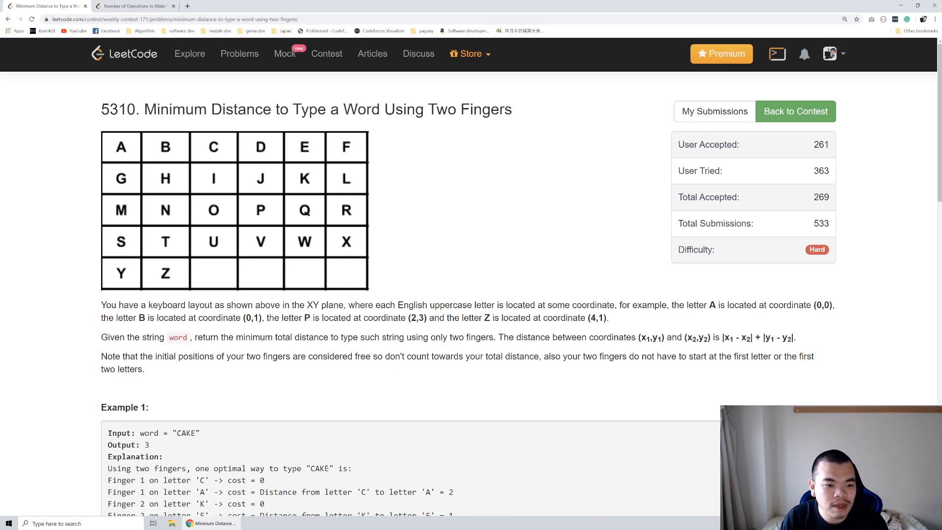
Scroll to the code editor and highlight the base case returning 0 for an unplaced finger.
double_click(195, 433)
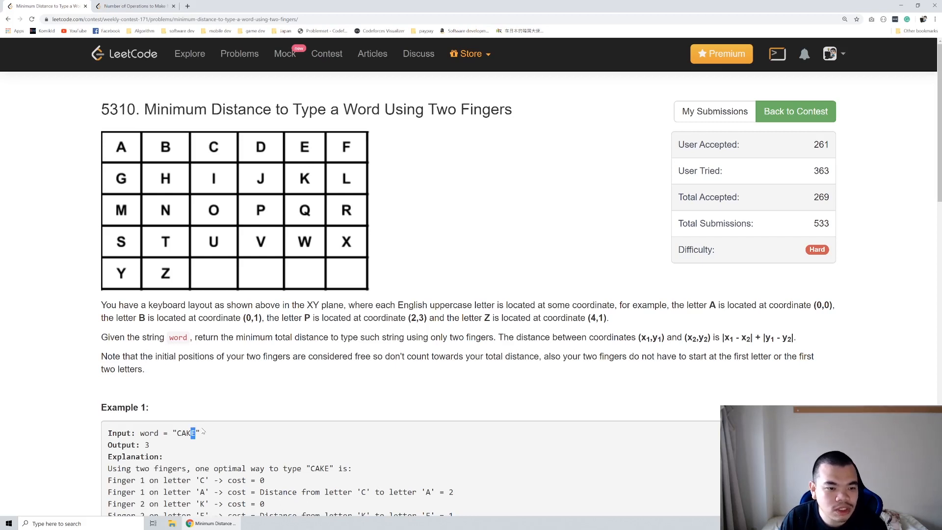
mouse_move(204, 424)
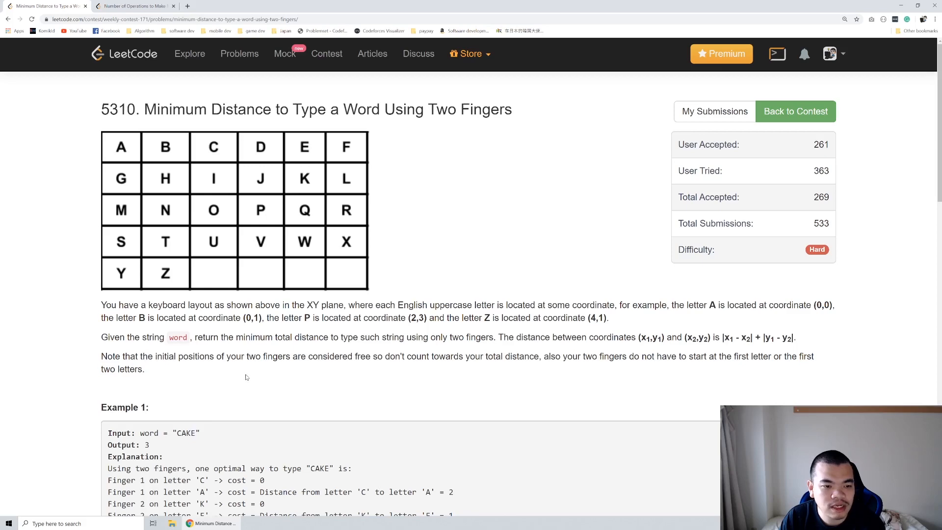
mouse_move(281, 387)
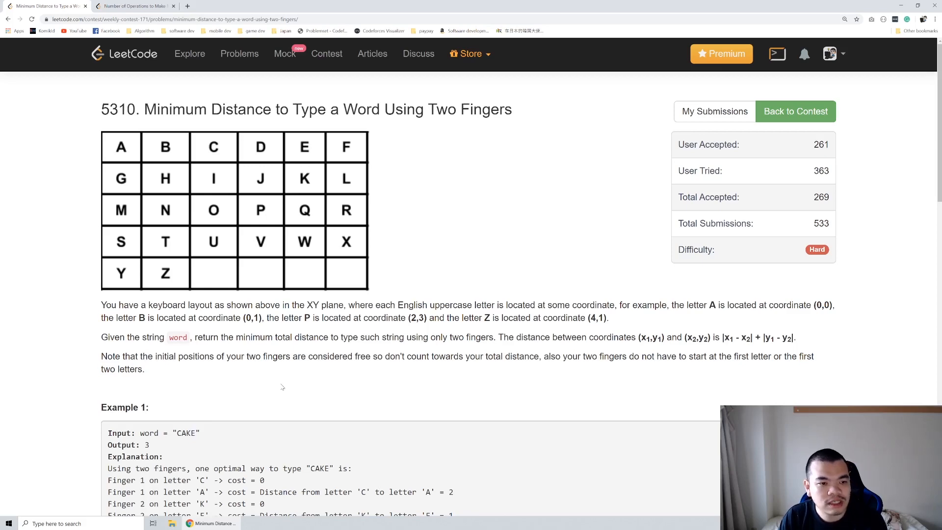
scroll("down", 3)
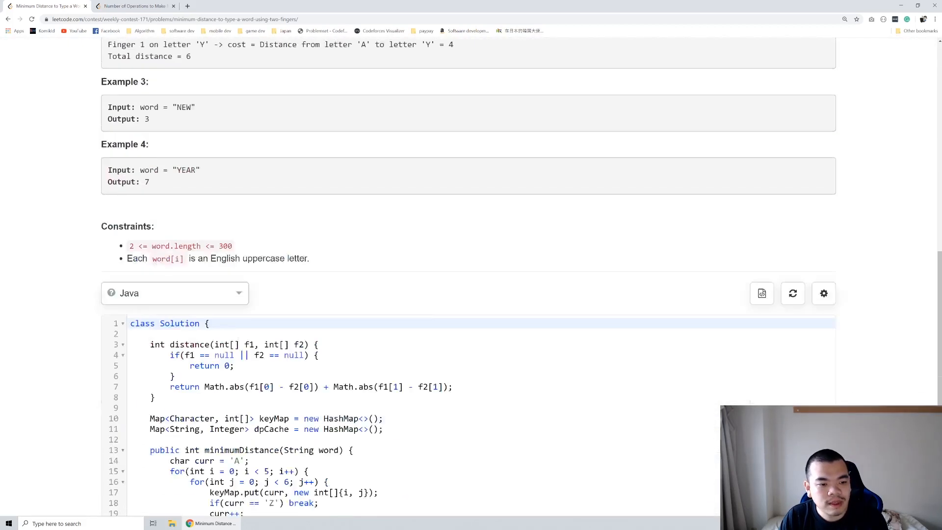
scroll("down", 3)
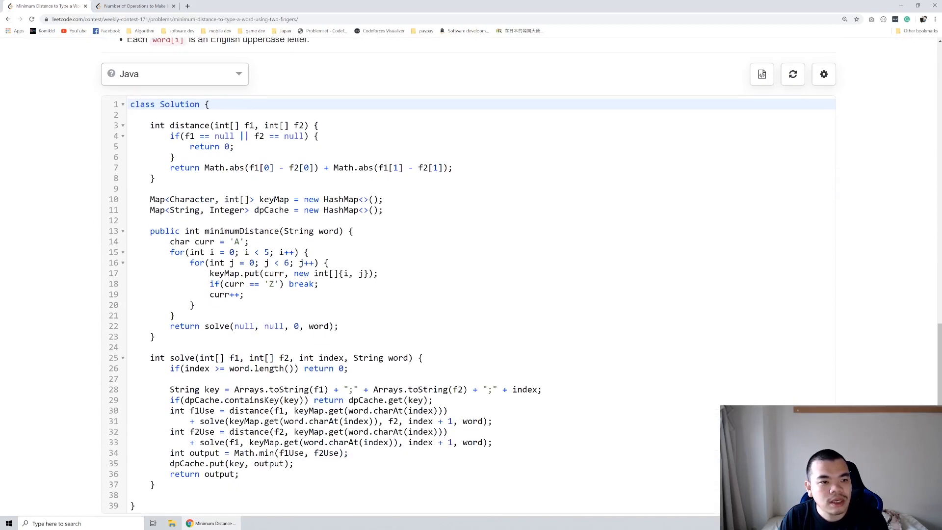
left_click_drag(149, 125, 154, 189)
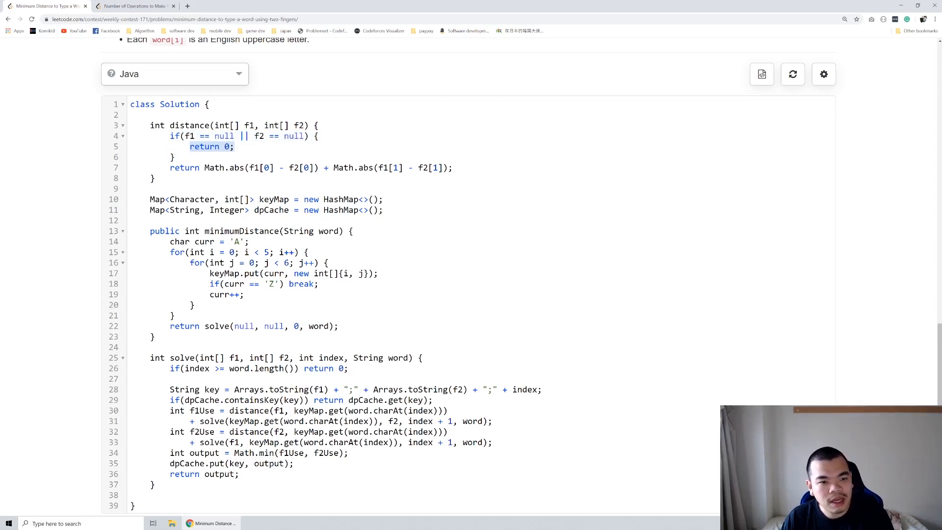
Highlight the letter-to-coordinate loops and the f2 argument of the first recursive call.
left_click_drag(170, 252, 243, 294)
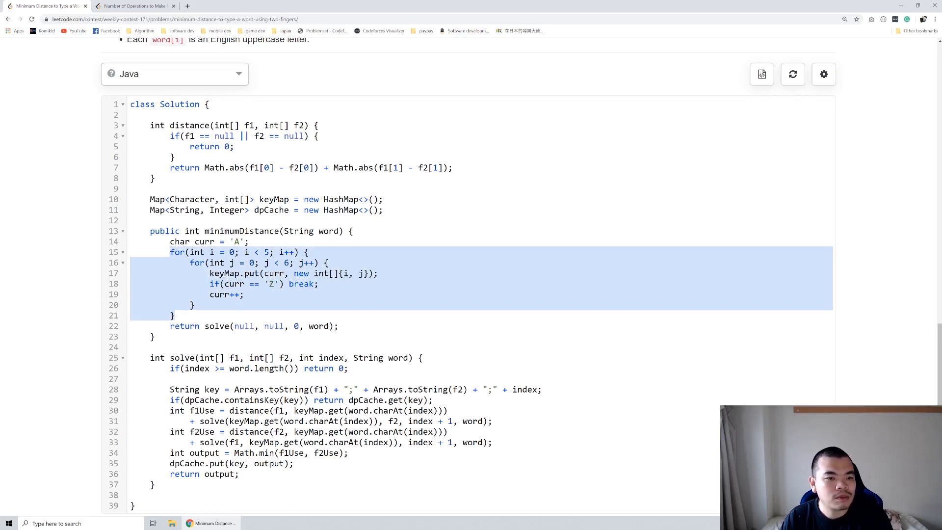
left_click(261, 284)
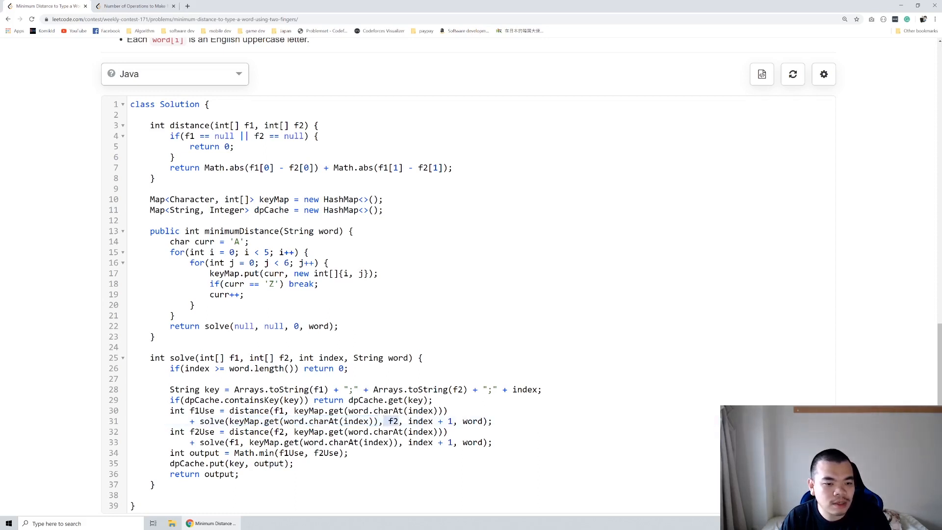
double_click(202, 431)
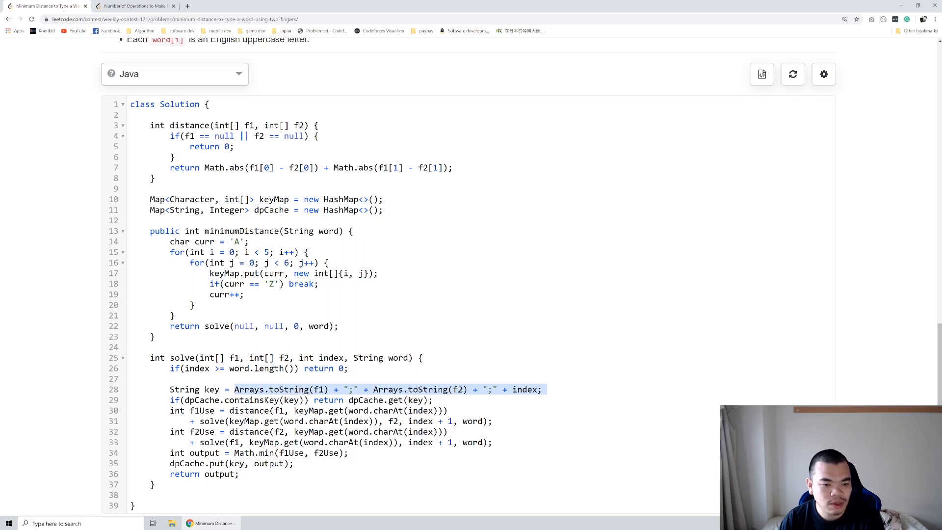
left_click(277, 389)
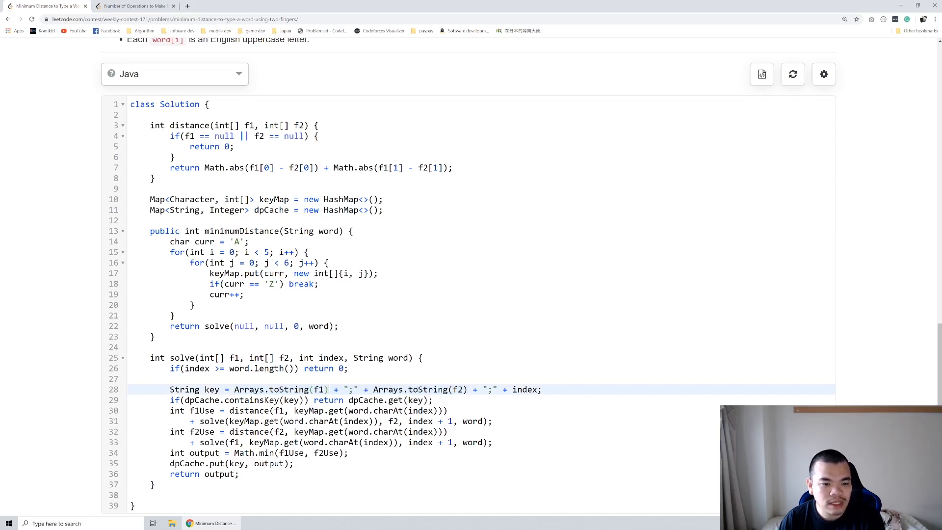
Add comments '0 1 with 3 2' and '3 2 with 0 1' above the cache key line in solve.
type("// 0 1")
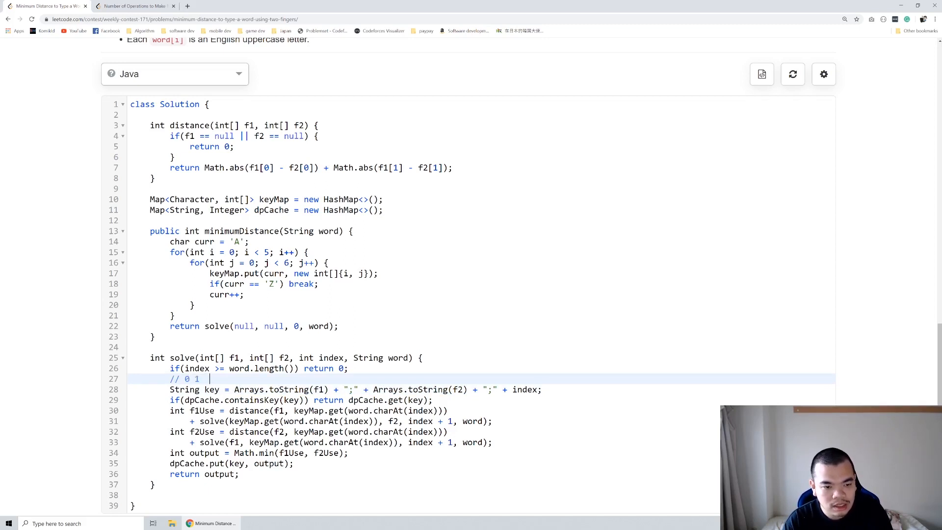
type("3 2")
type("//")
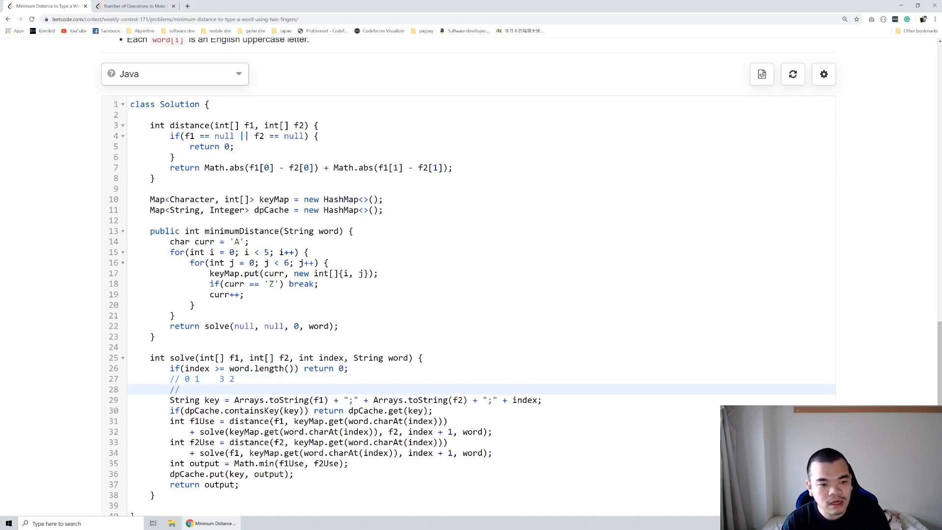
type("3 2    0 1")
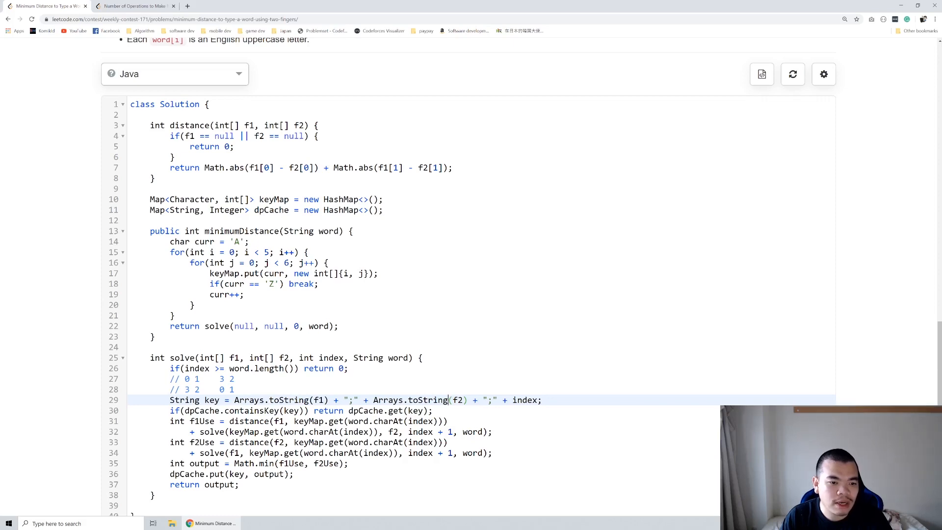
scroll("down", 3)
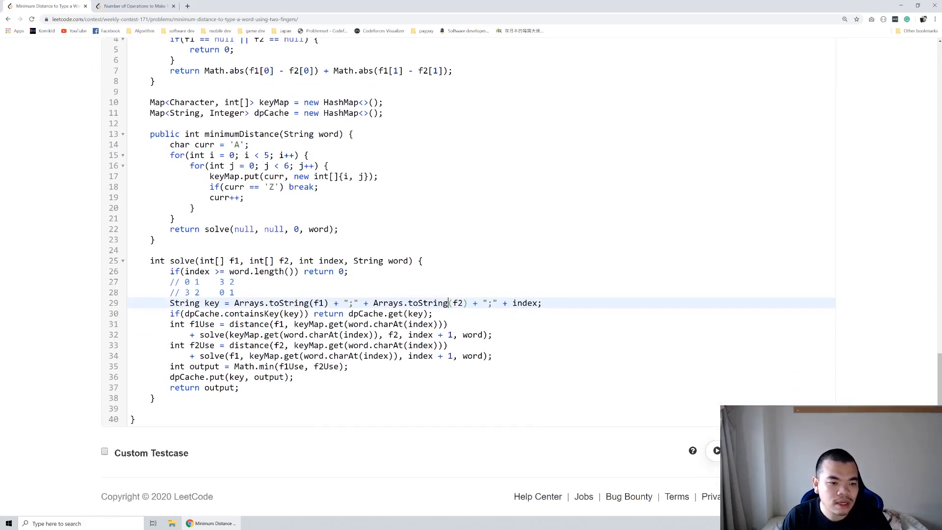